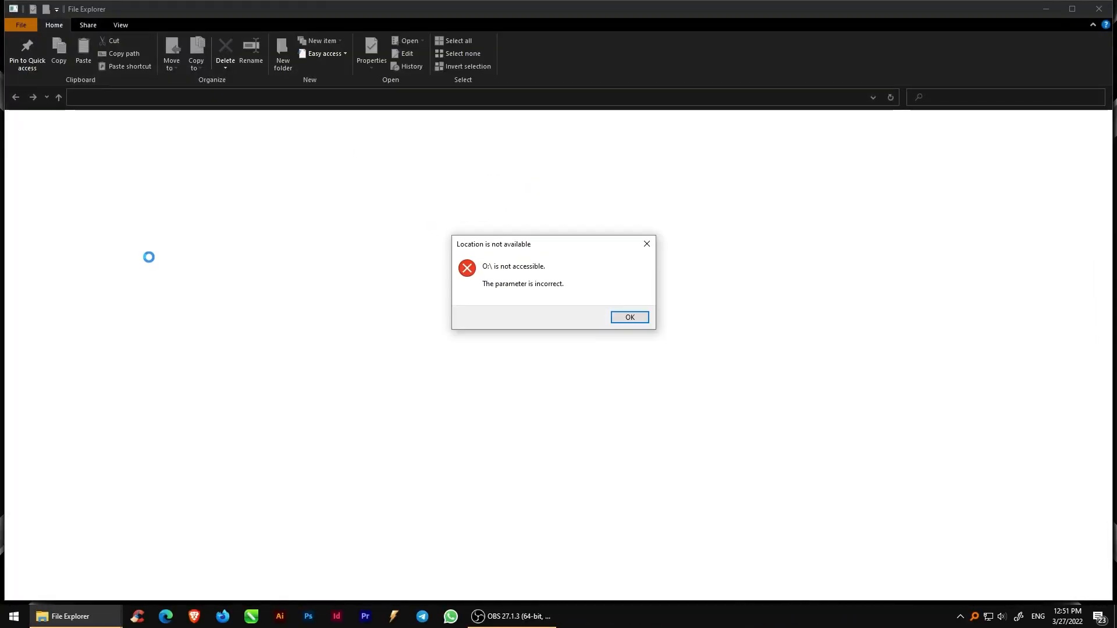
Dismiss the 'Location is not available' errors for drives O: and G:
click(628, 316)
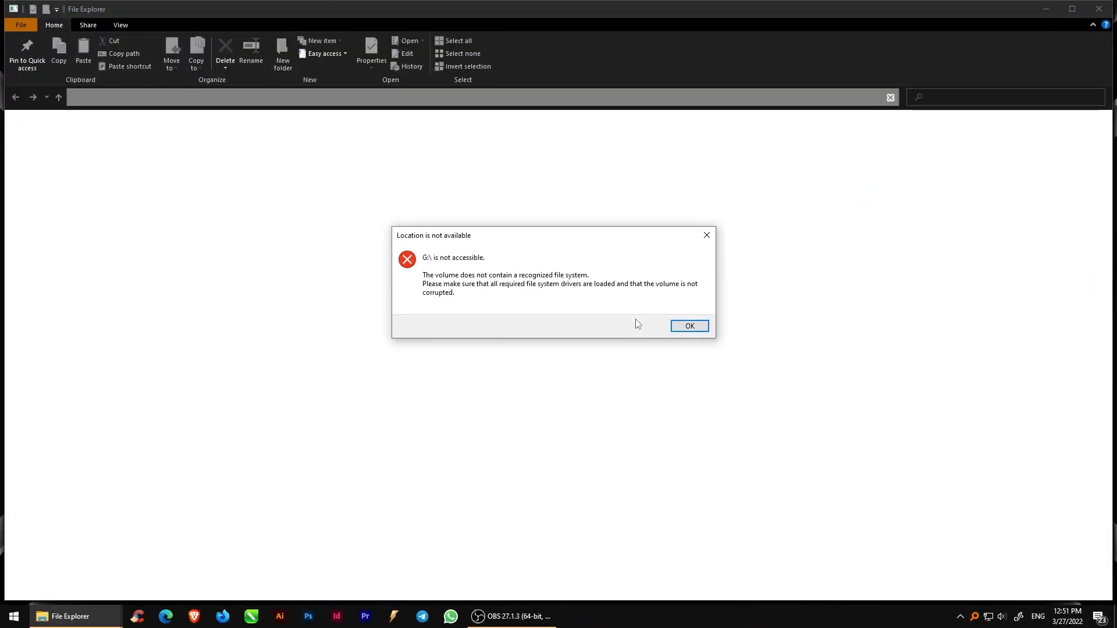
click(687, 326)
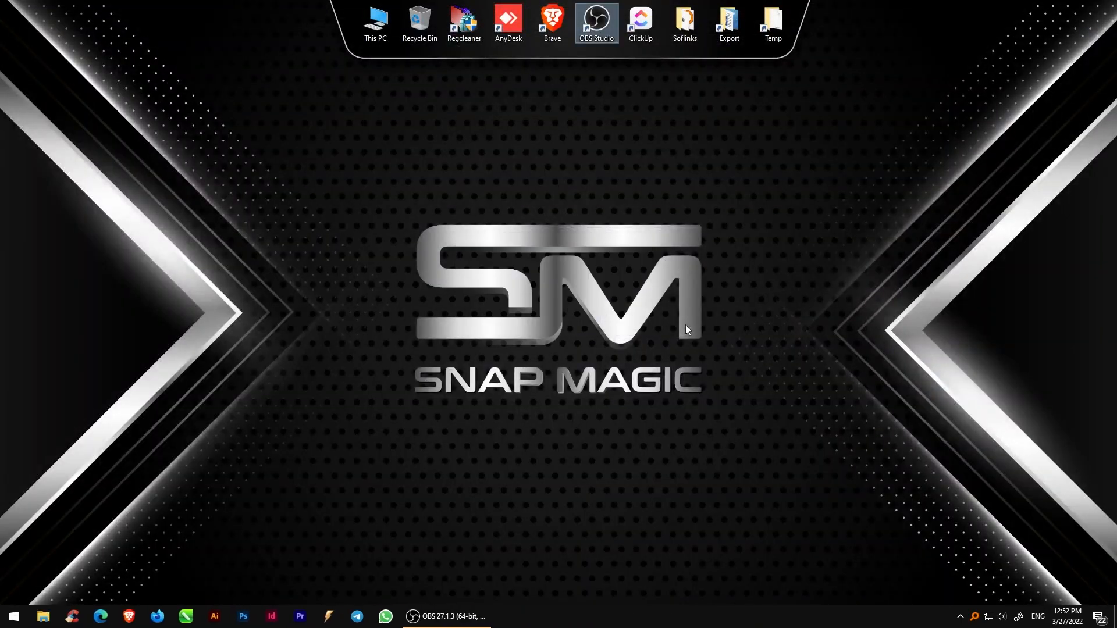
Open This PC from the desktop to view the USB drive partitions
double_click(376, 21)
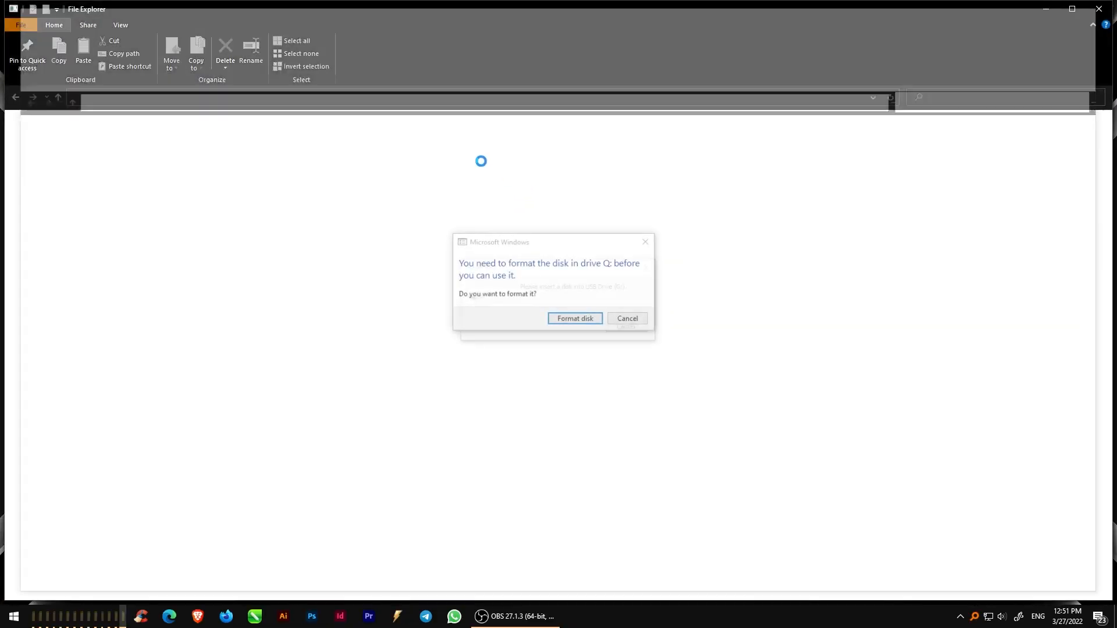
Cancel the format prompts for Q:, G:, P: and close the O: not-accessible errors
click(626, 319)
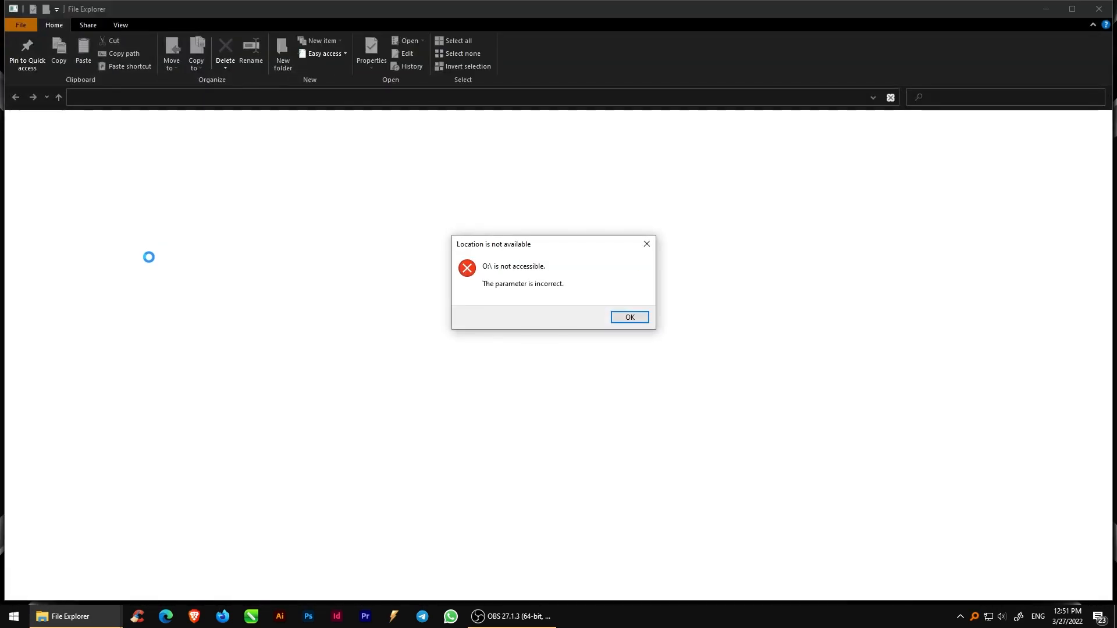
click(628, 317)
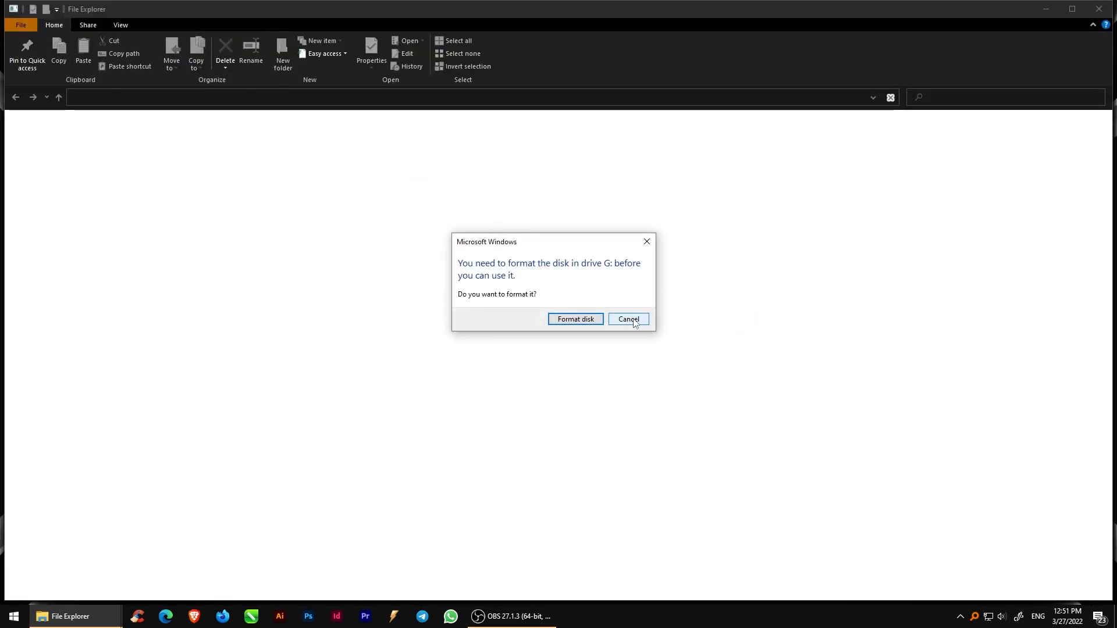
click(627, 319)
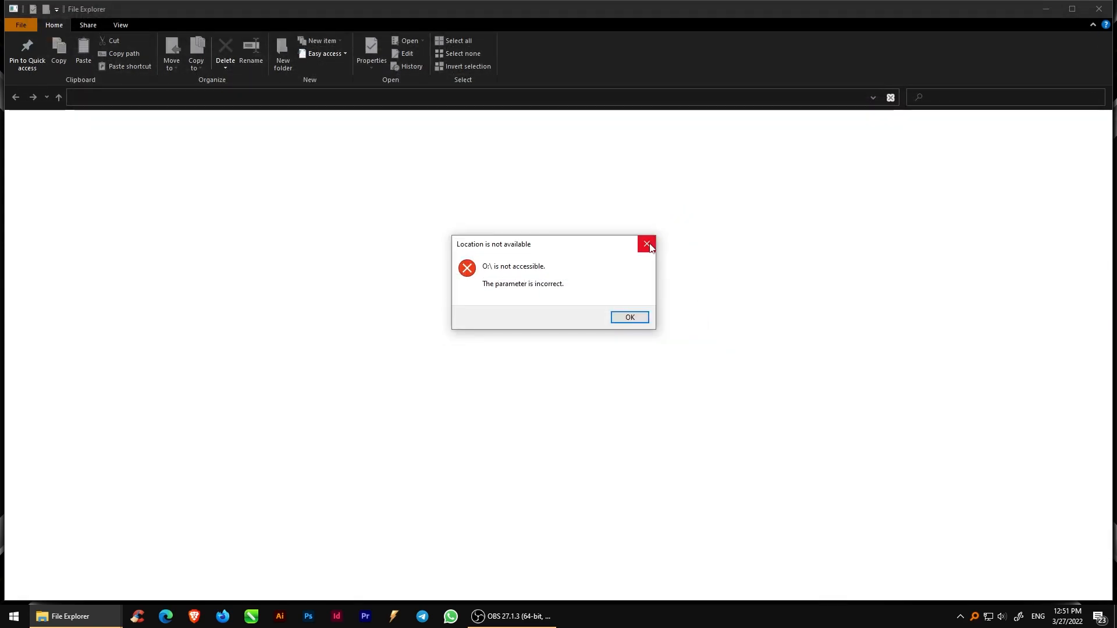
click(628, 317)
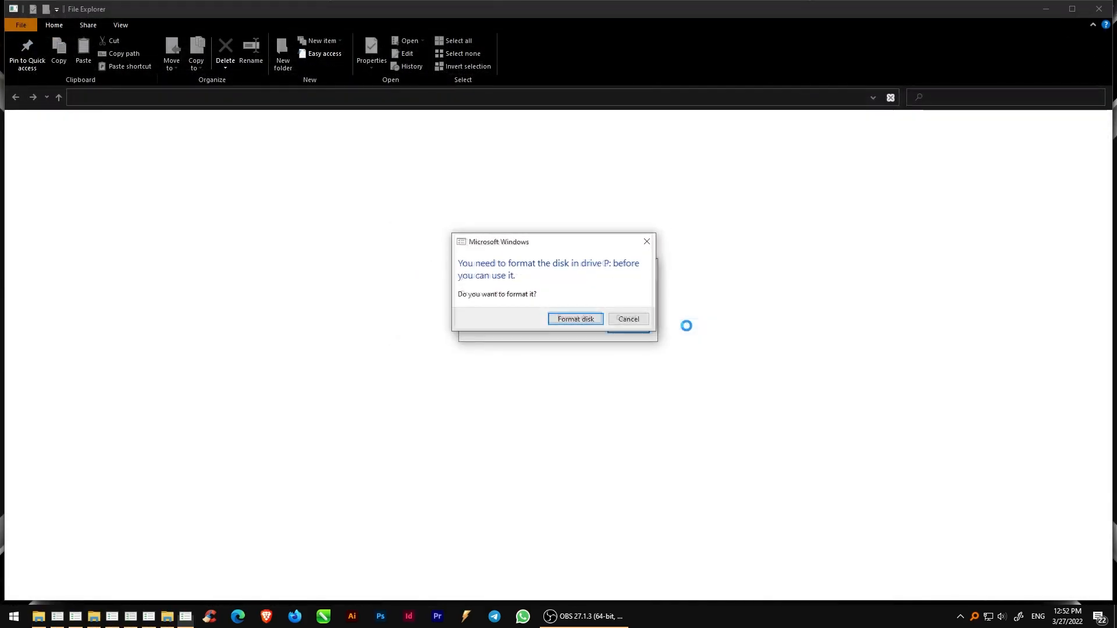
click(627, 319)
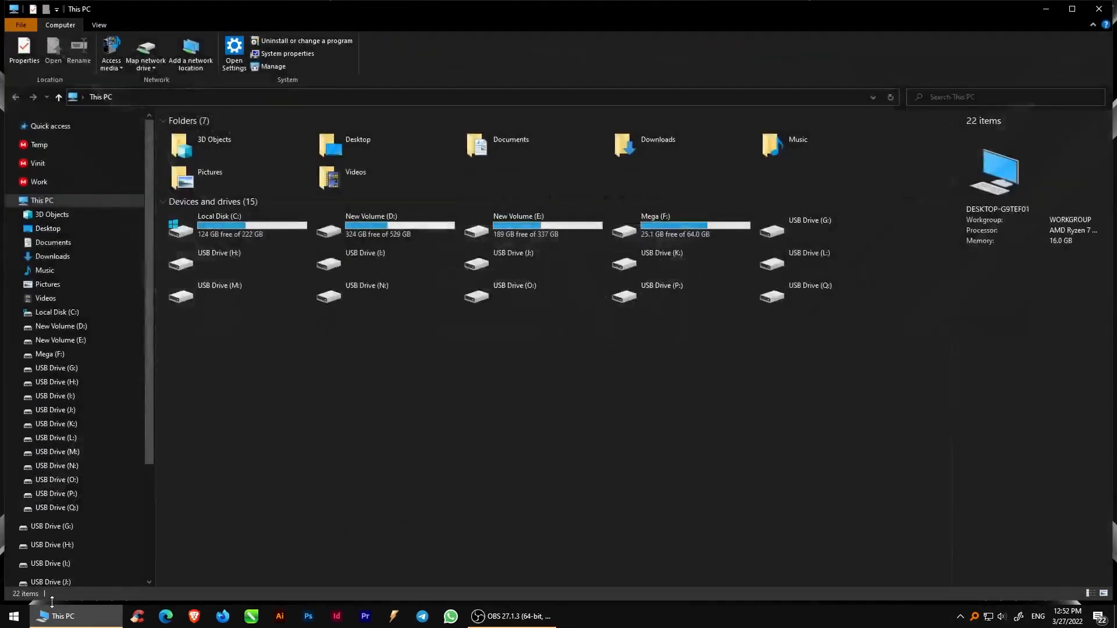
Close This PC and launch Command Prompt as administrator via a Start search for cmd
click(809, 228)
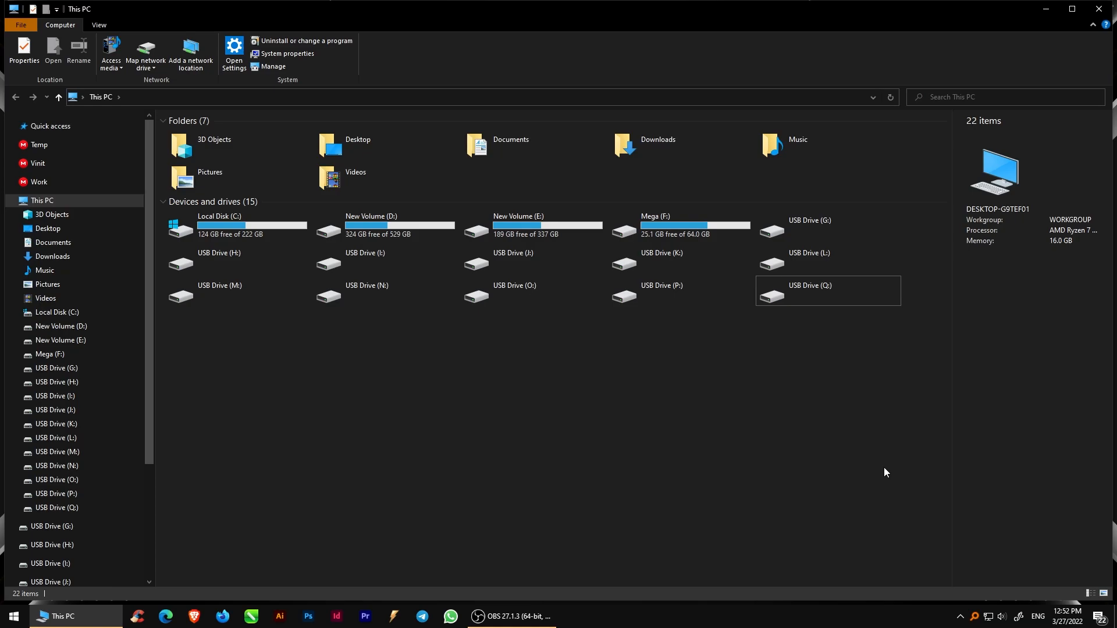
mouse_move(855, 465)
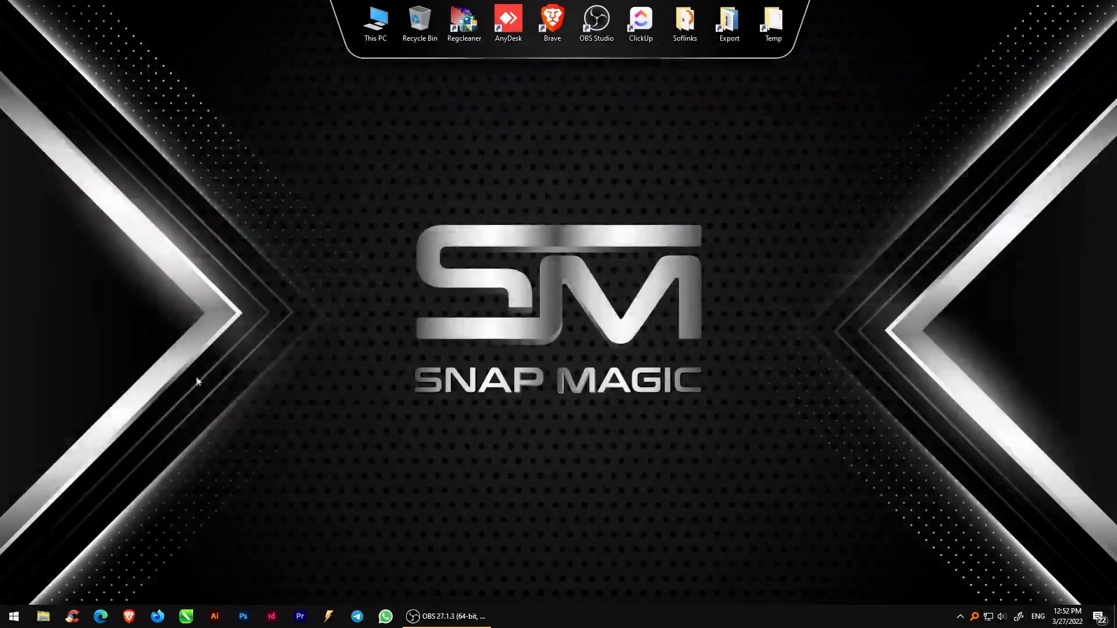
click(13, 617)
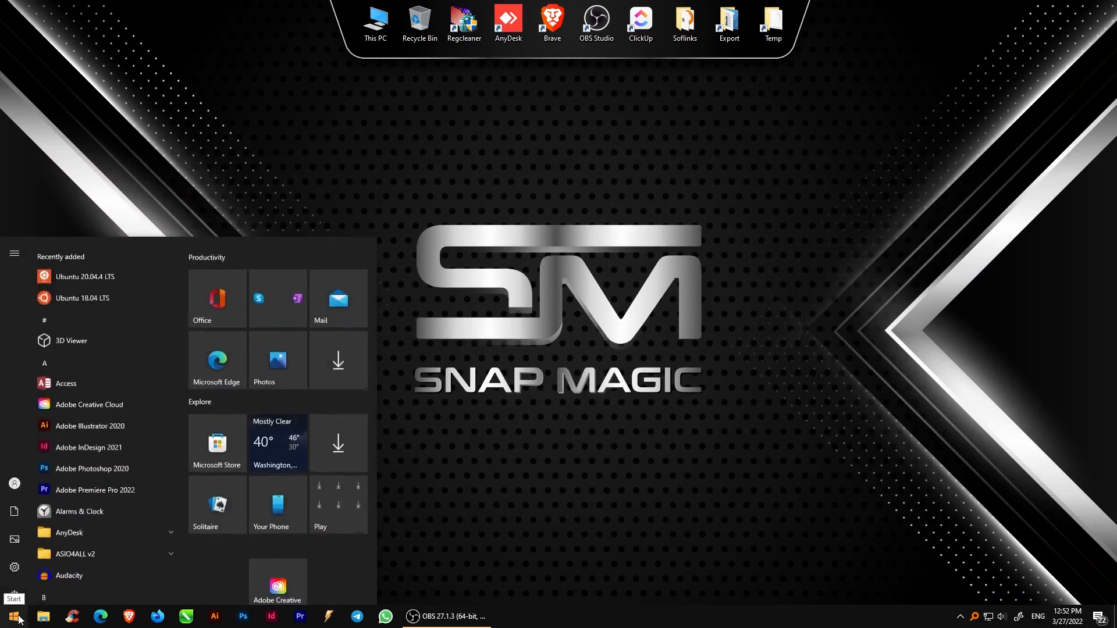
text(cmd)
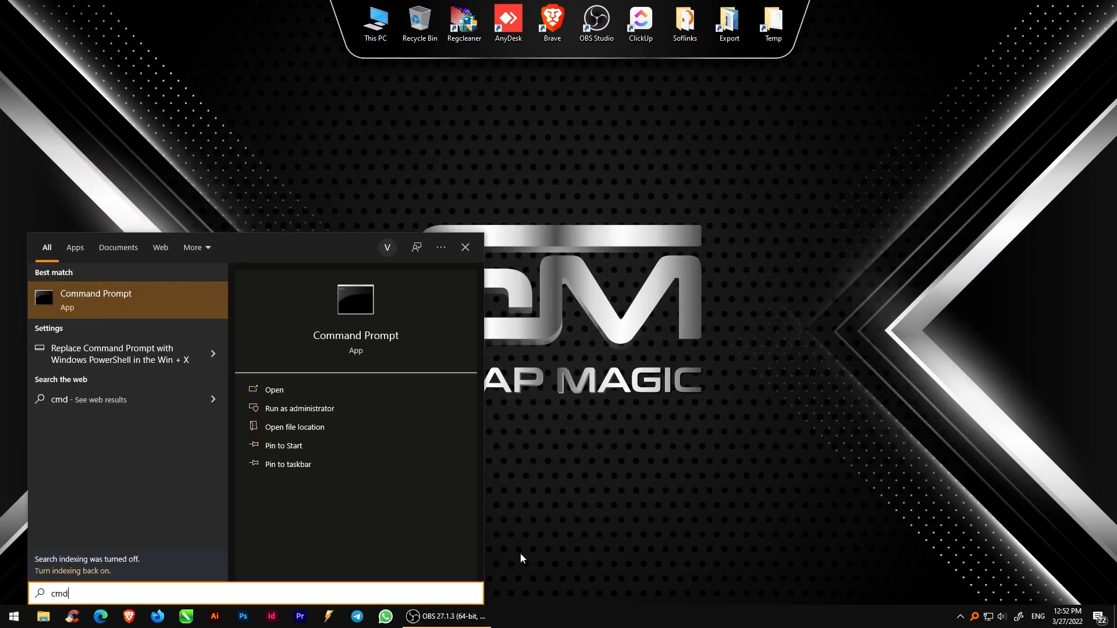
mouse_move(299, 408)
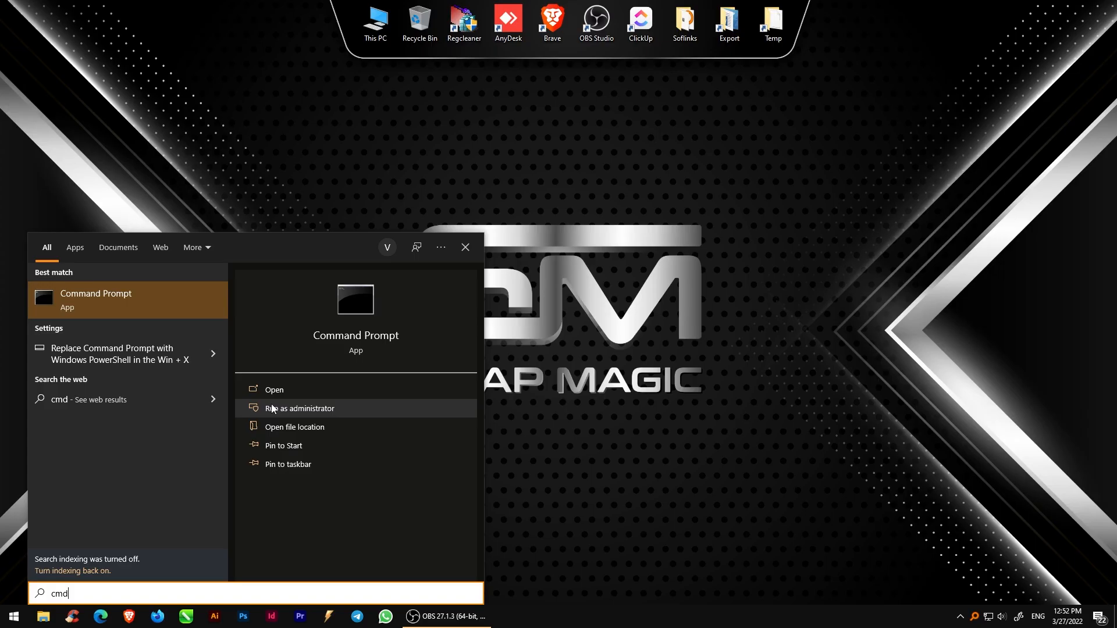
click(299, 408)
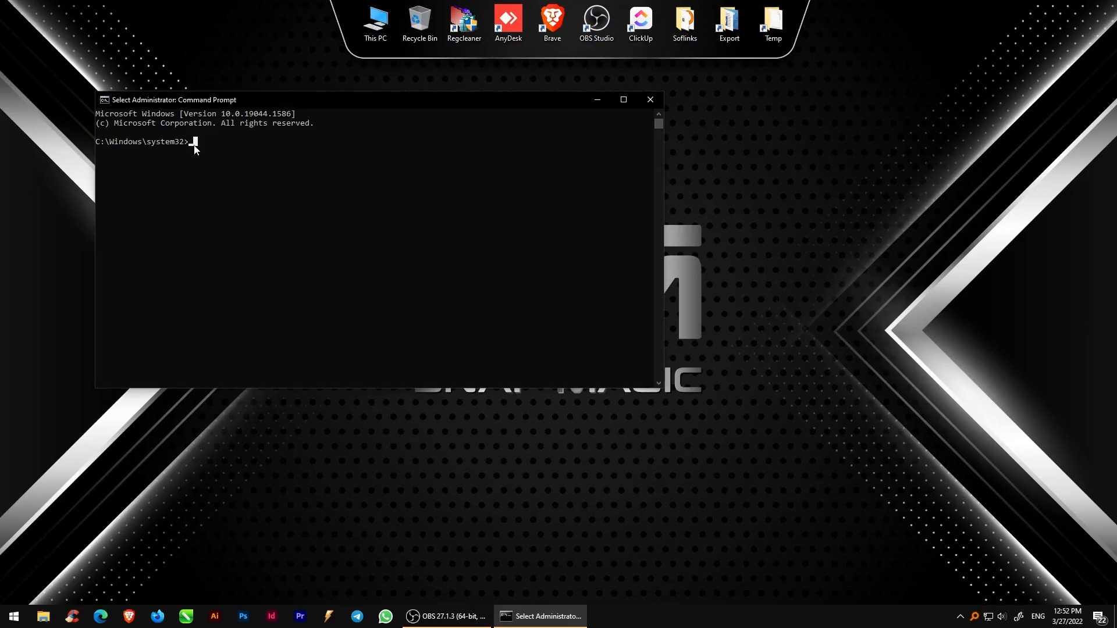
Run diskpart, list disk, sel disk 2 and clean to wipe the 57 GB USB disk
text(d)
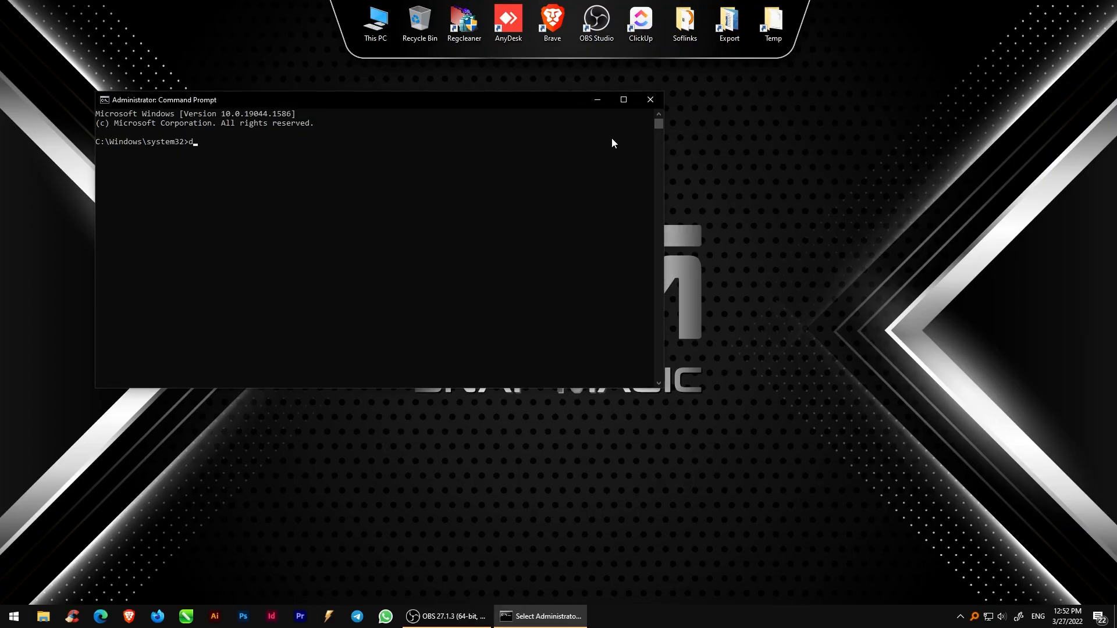
text(isk)
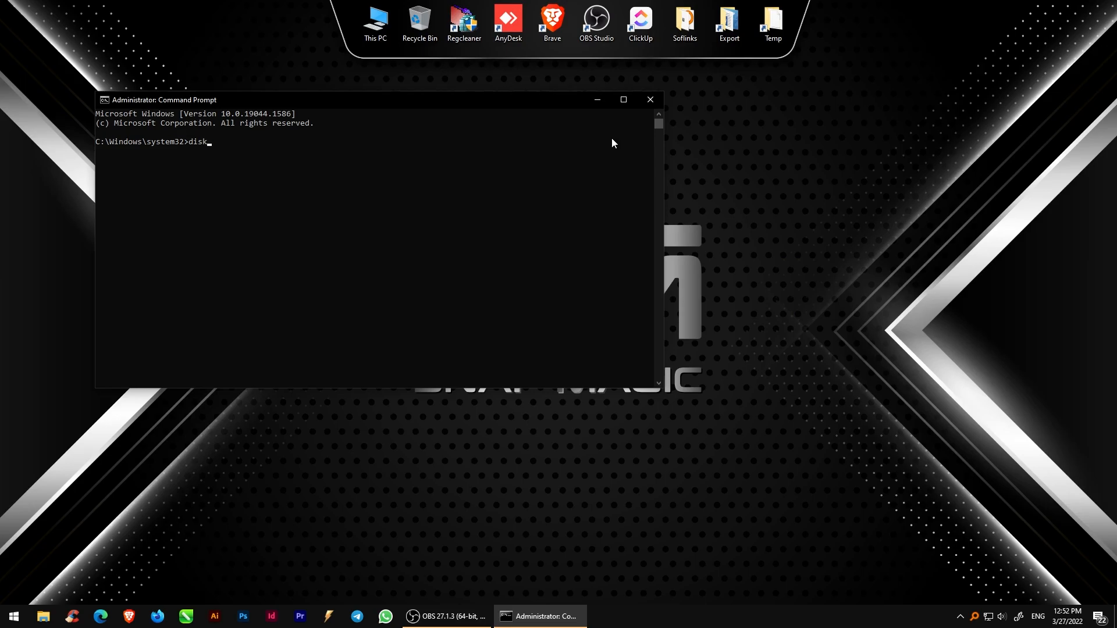
text(part)
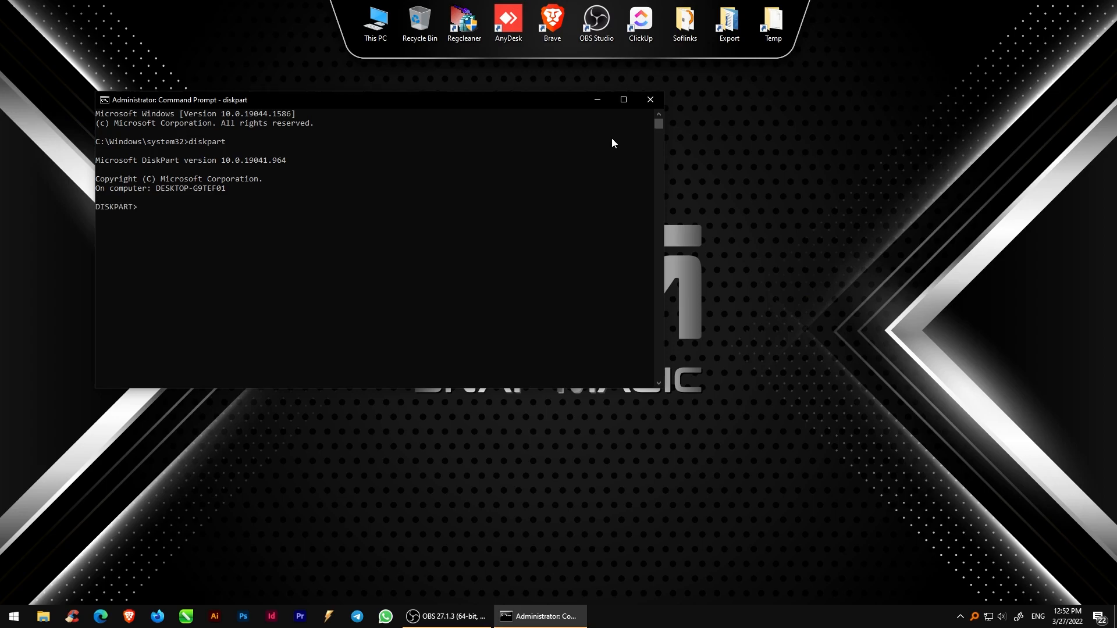
text(list disk)
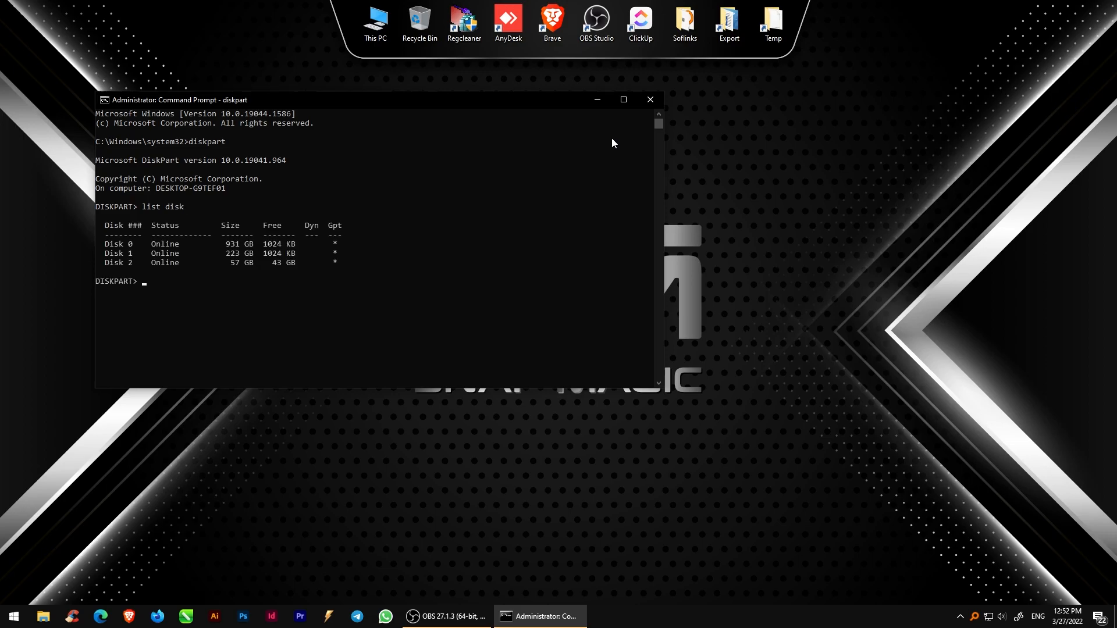
text(sel)
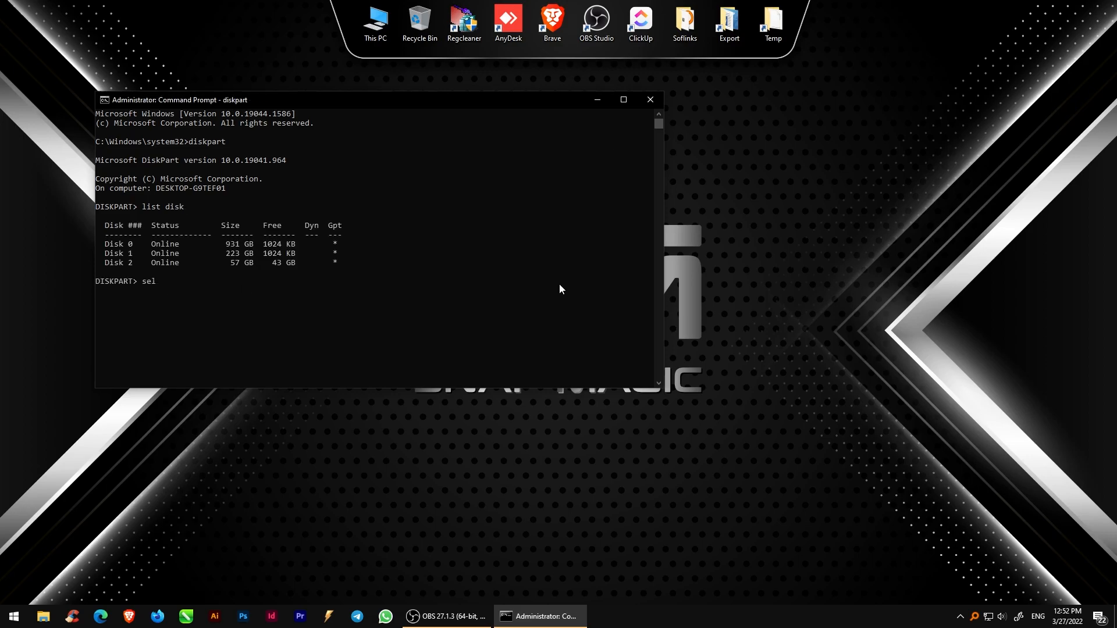
text(disk)
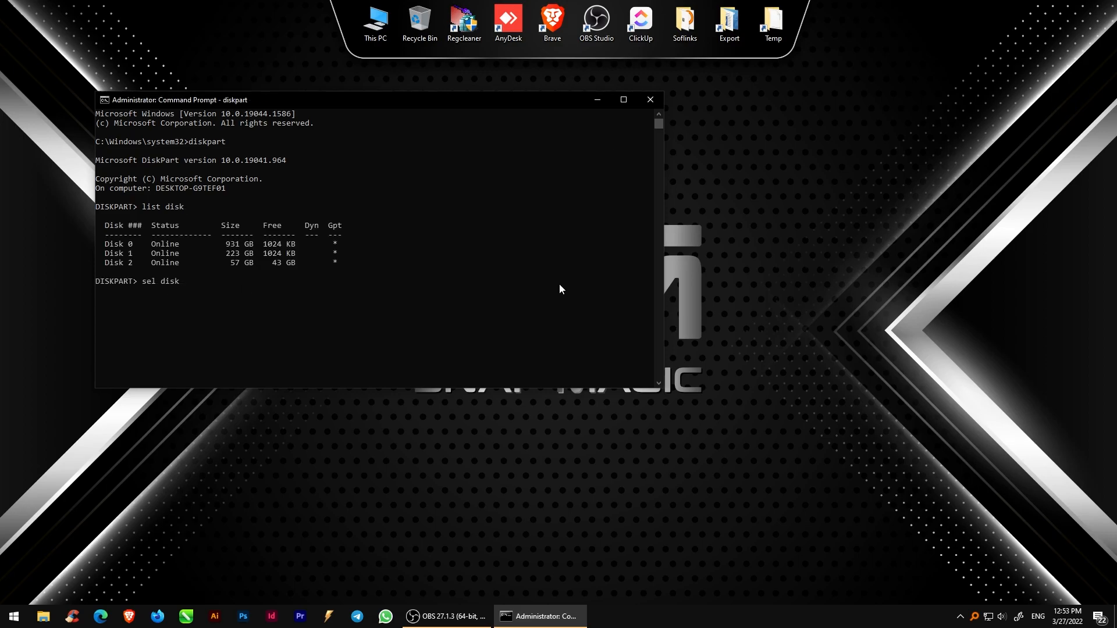
text(2)
text(cle)
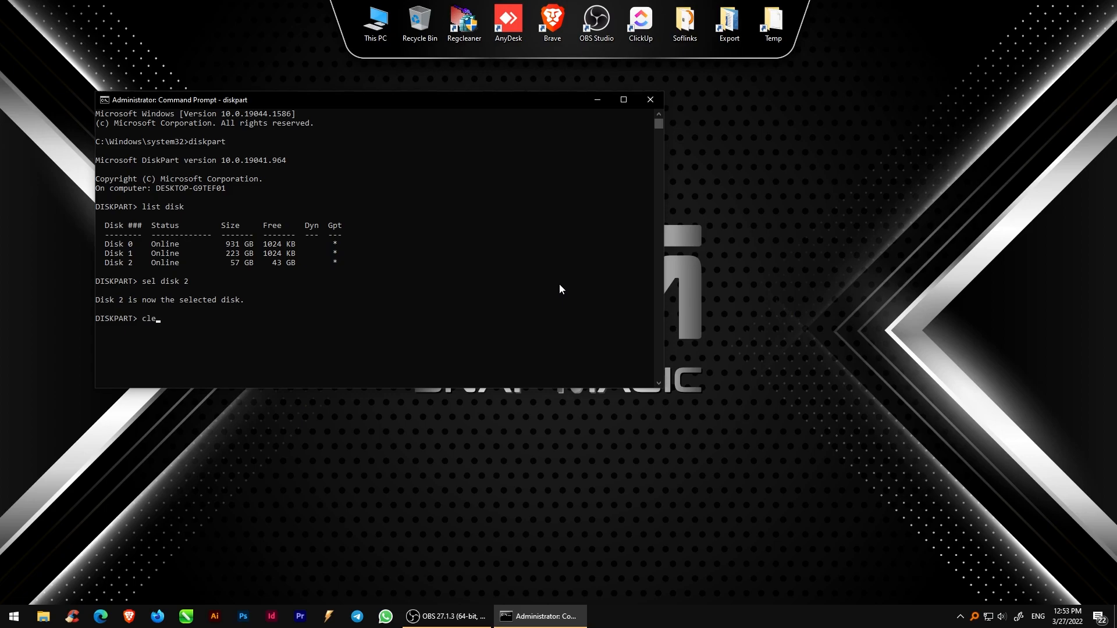
text(an)
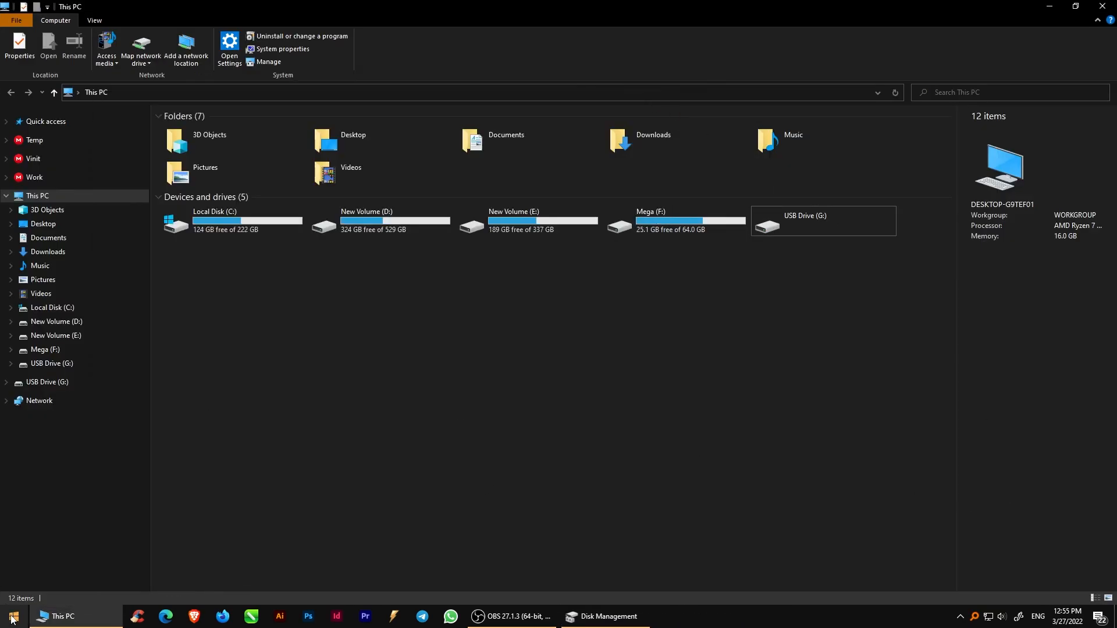
Launch 'Create and format hard disk partitions' from a Start search for 'dis'
click(11, 617)
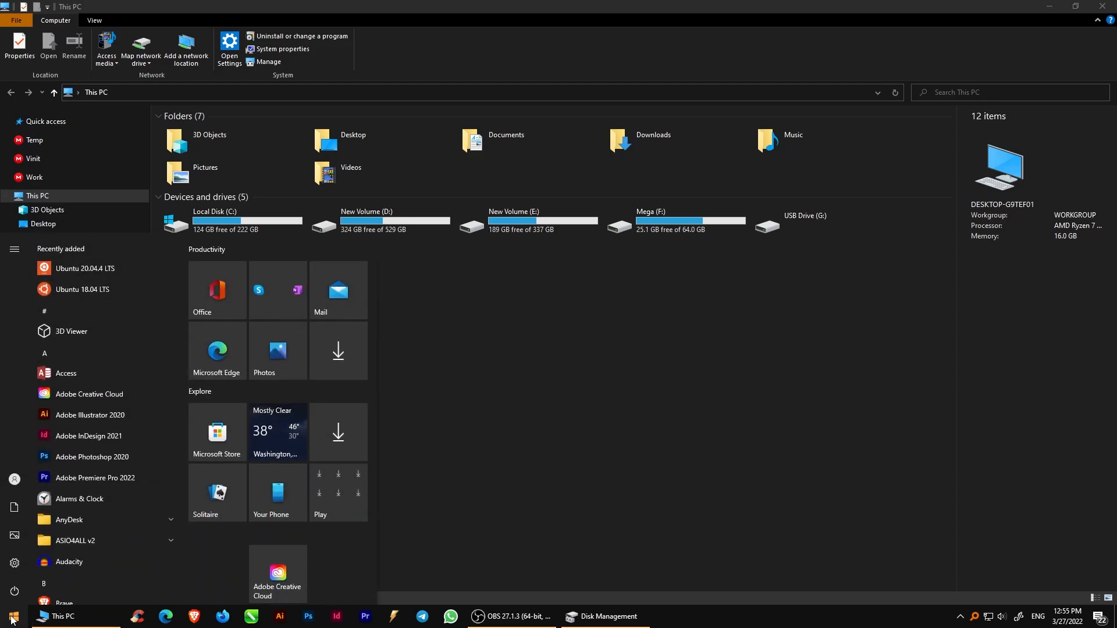
text(dis)
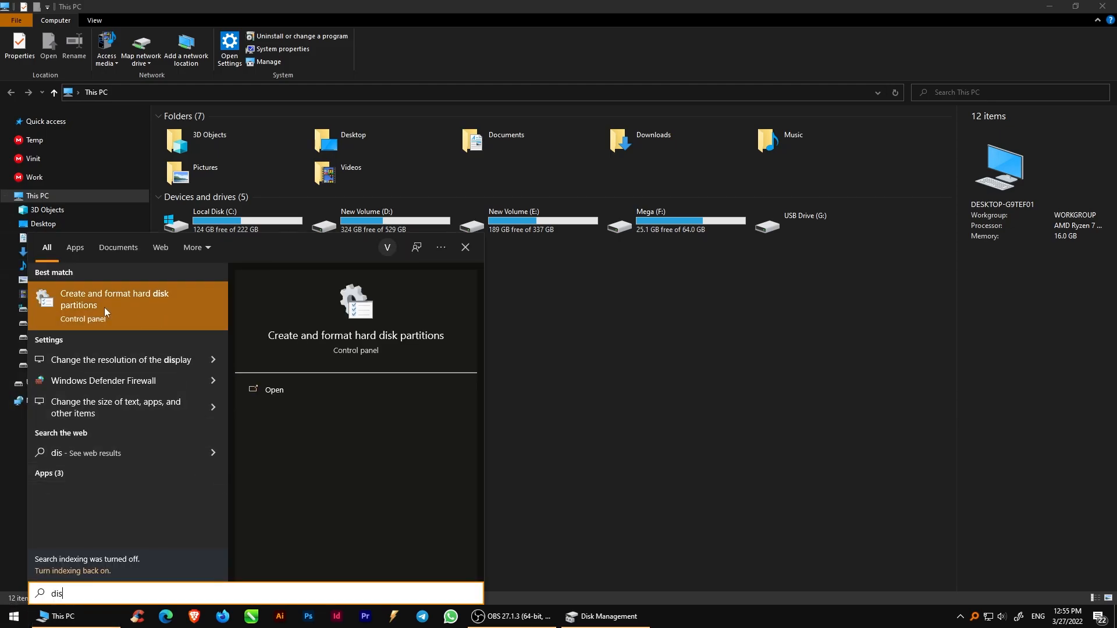
click(114, 299)
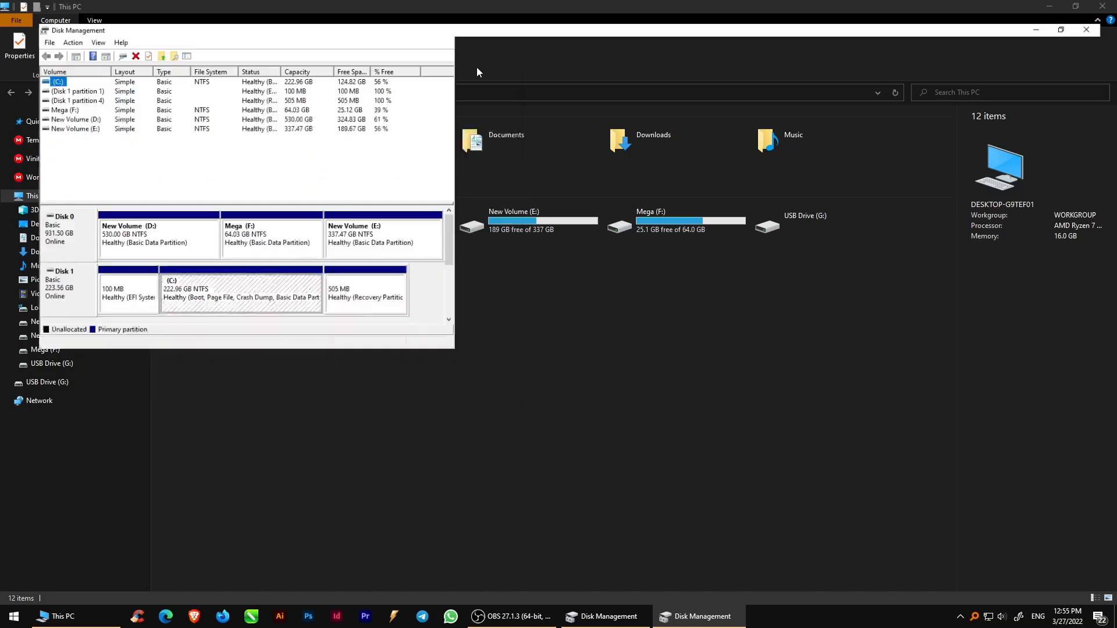
Maximize Disk Management and start New Simple Volume on Disk 2's 57.30 GB unallocated space
click(1060, 31)
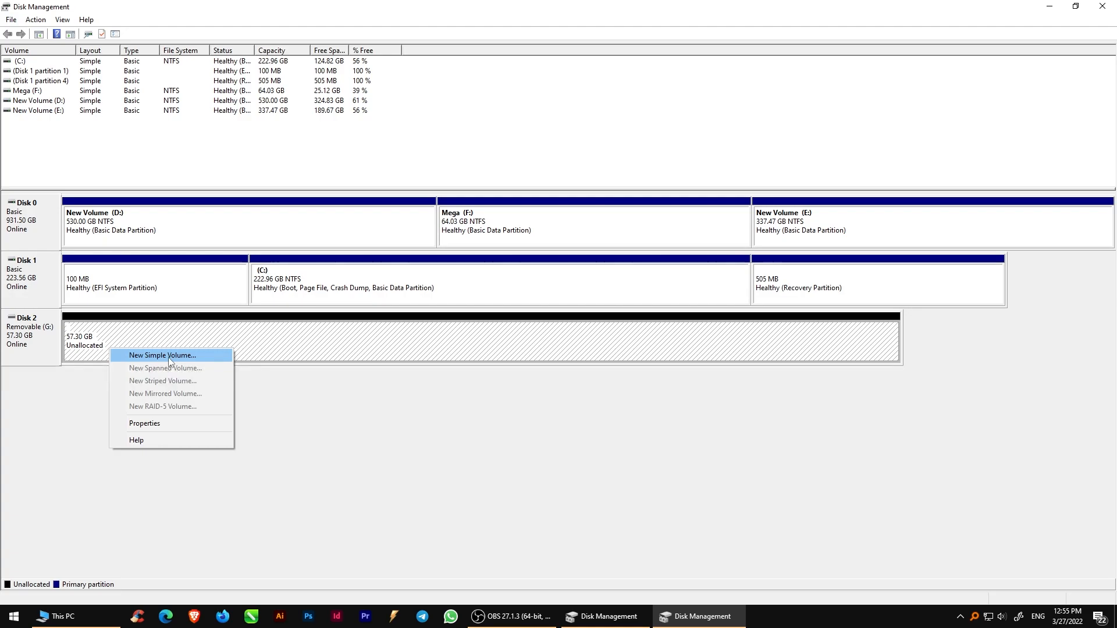
click(162, 355)
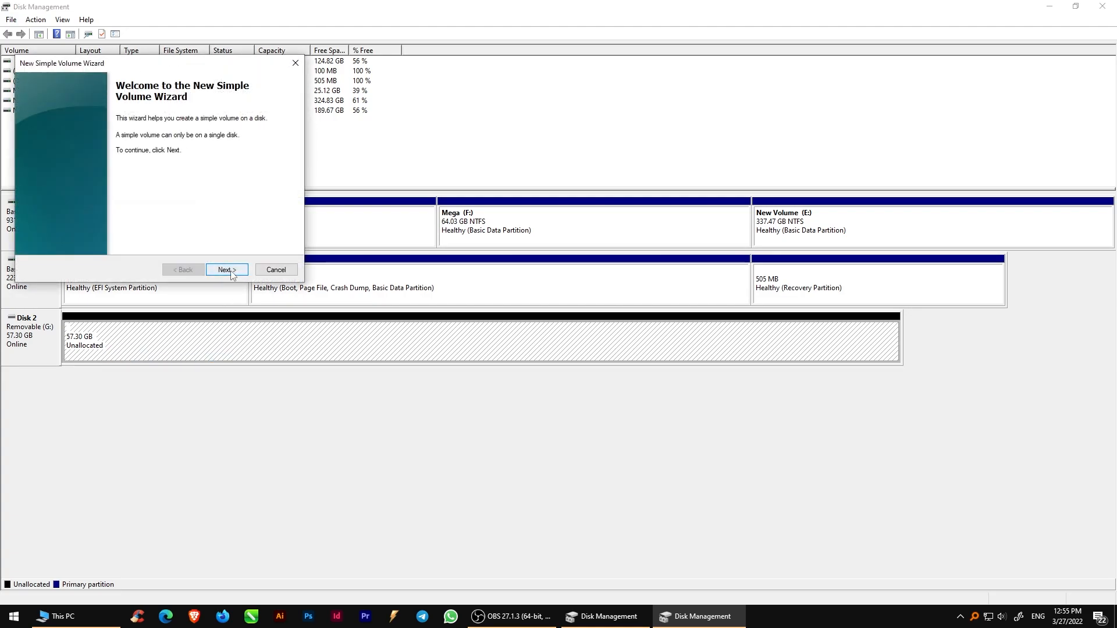
Complete the wizard with maximum size, letter H, NTFS quick format labelled New Volume
click(226, 269)
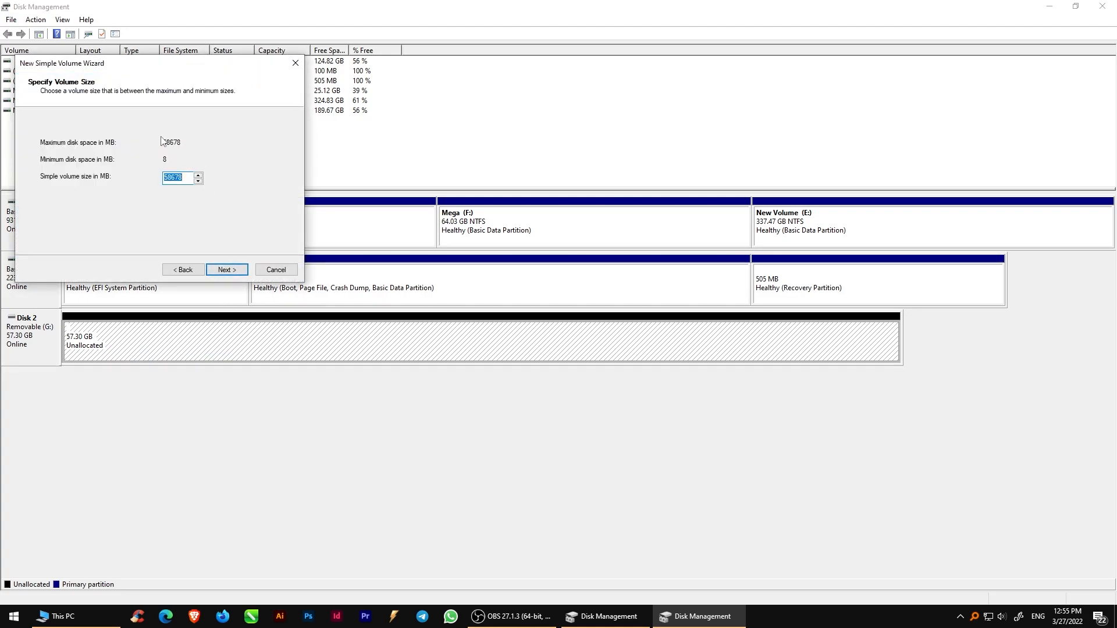
click(225, 269)
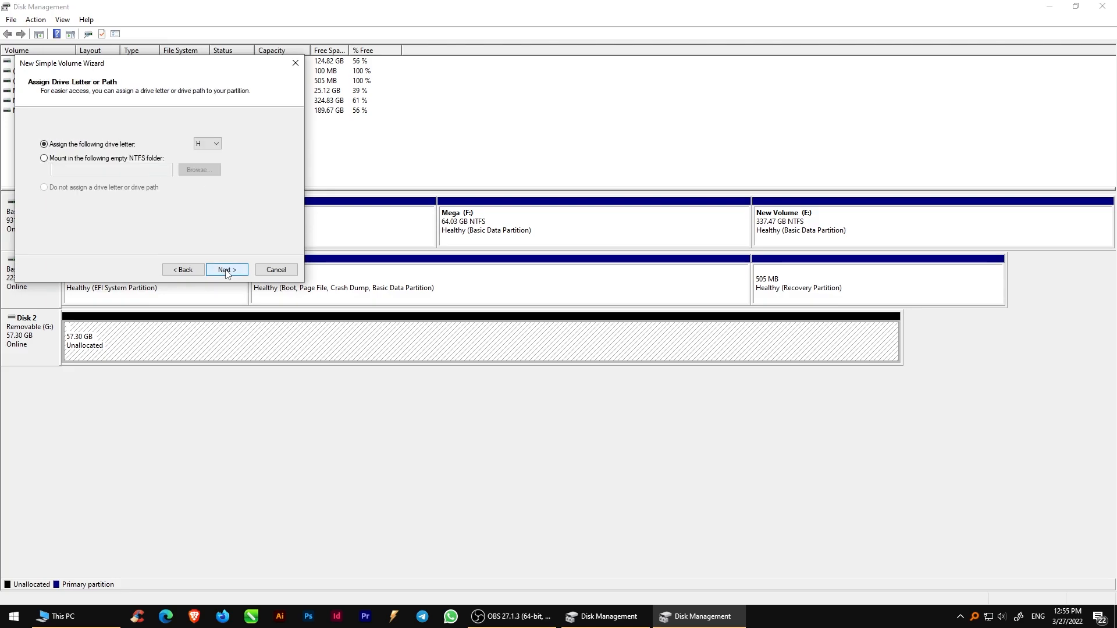
click(225, 268)
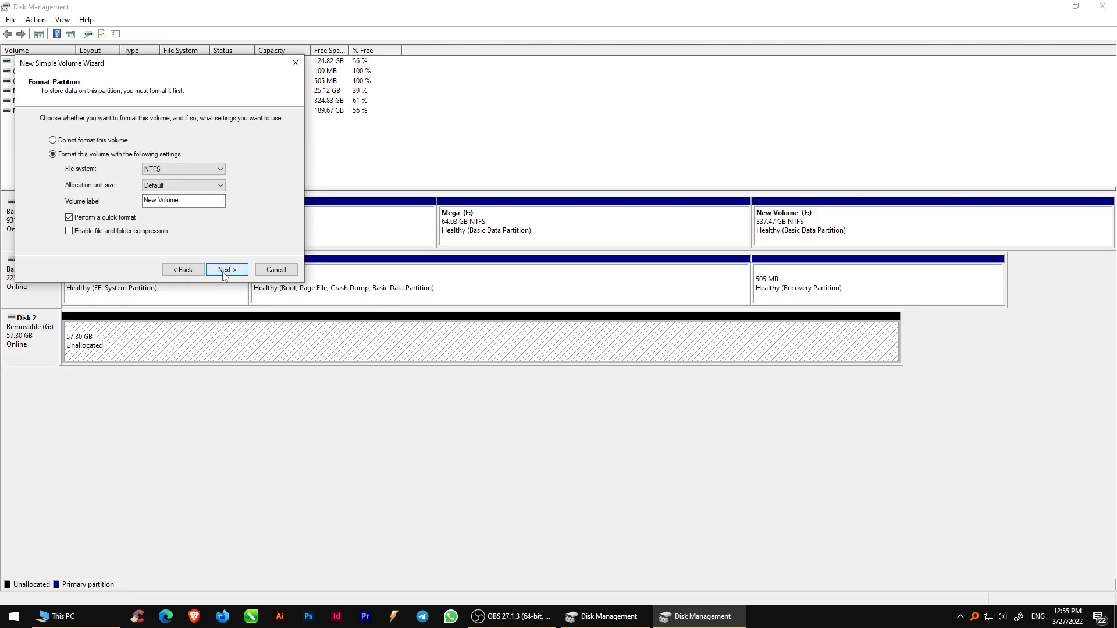
click(225, 269)
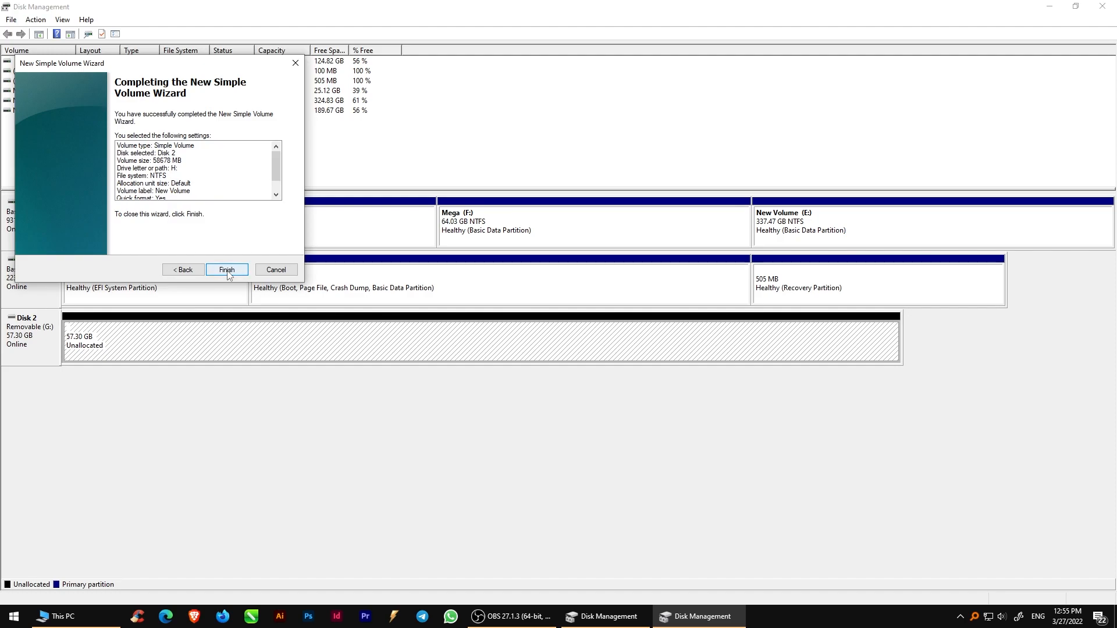
click(227, 269)
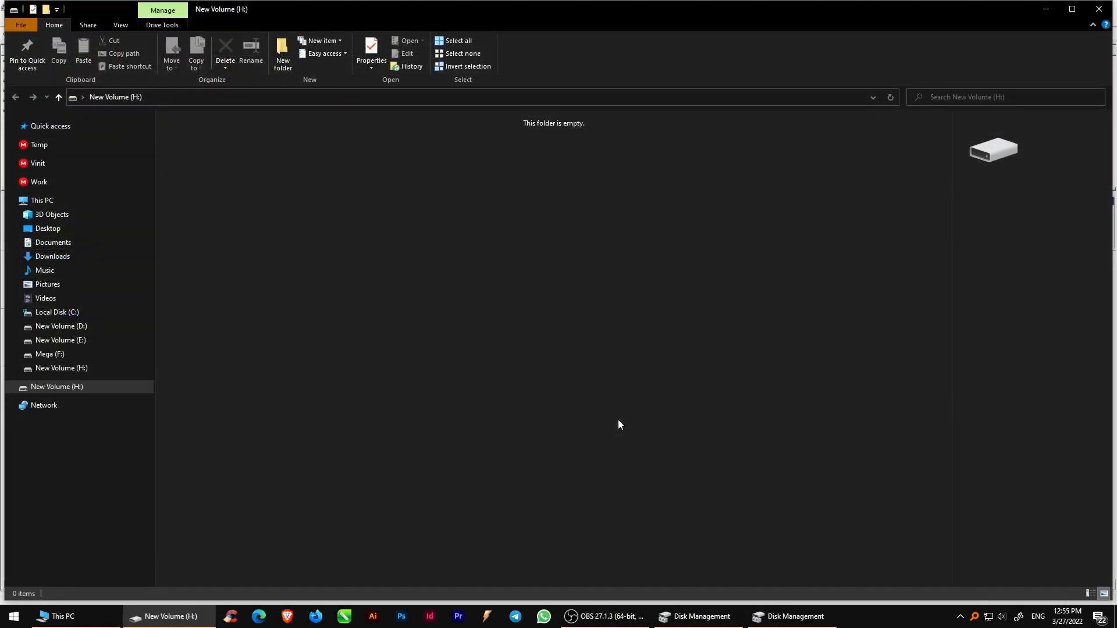
mouse_move(1100, 9)
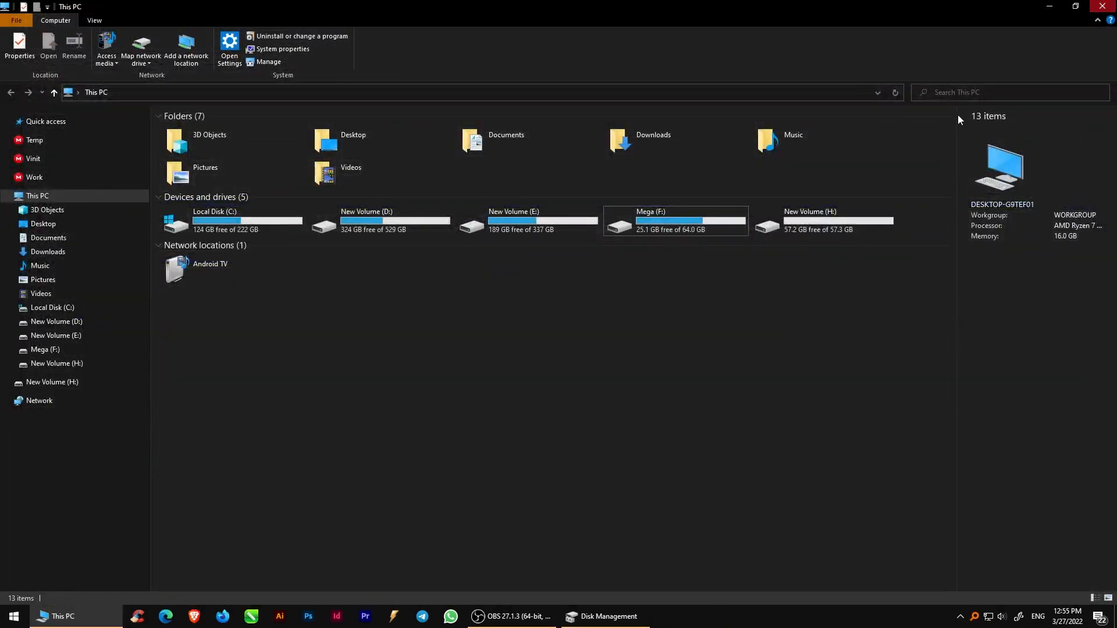
Select New Volume (H:) in This PC to show its 57.3 GB NTFS details
click(819, 221)
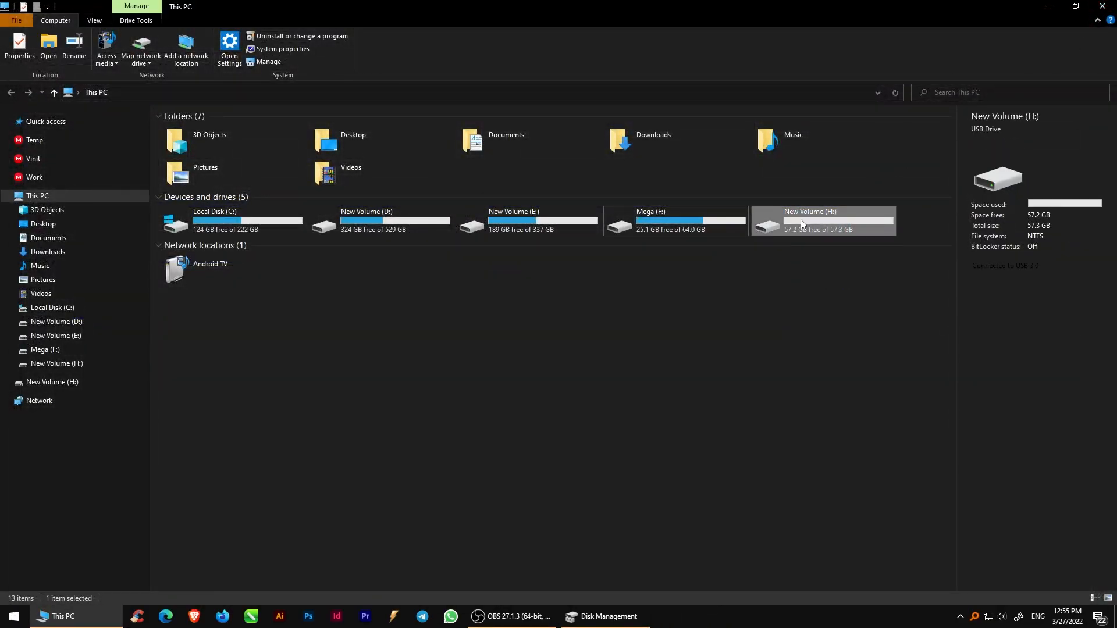